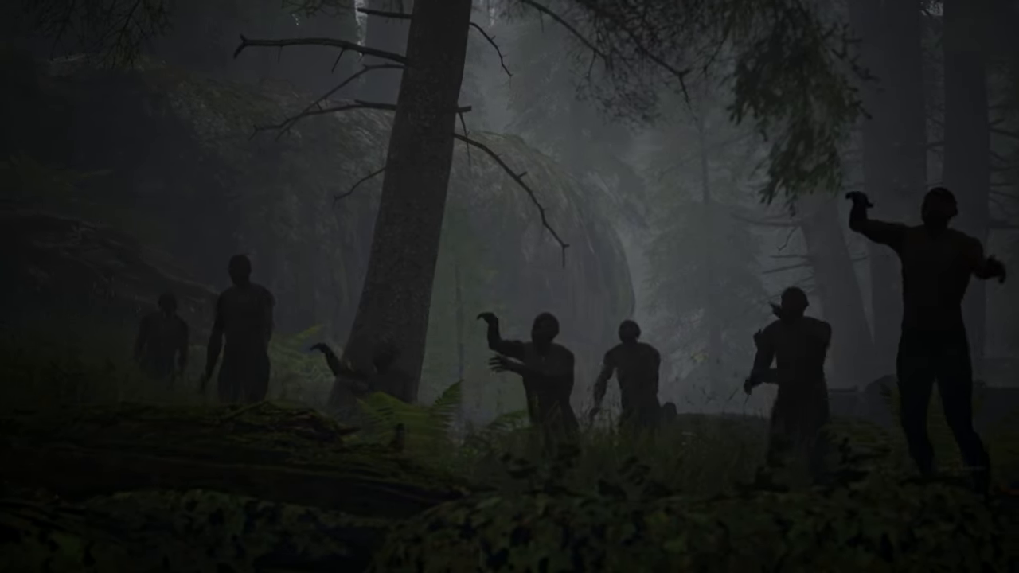
Step: Review carried ammo and bandages in the inventory, then shoot the approaching zombie near the house
{"action": "key", "text": "tab"}
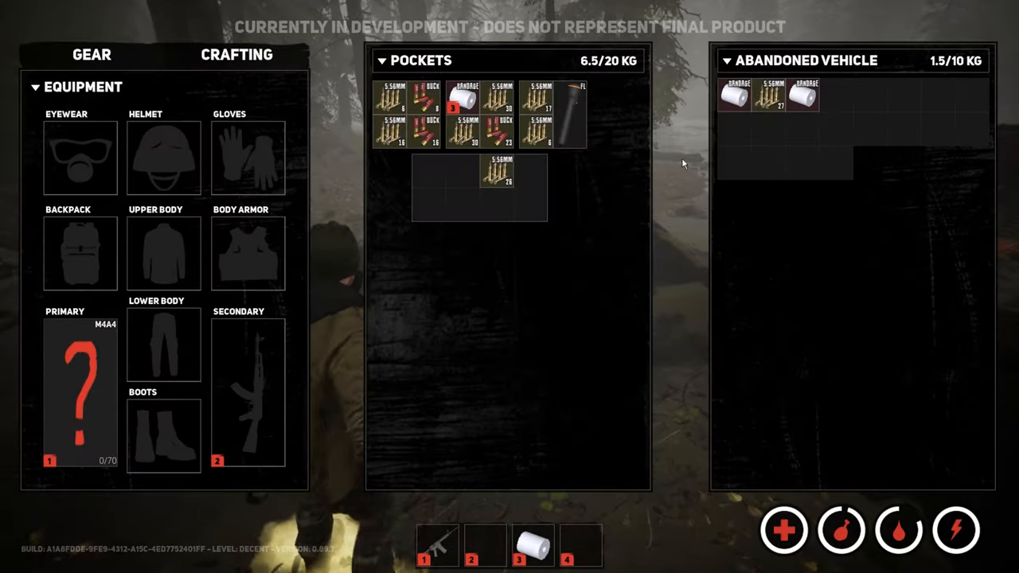
{"action": "key", "text": "Tab"}
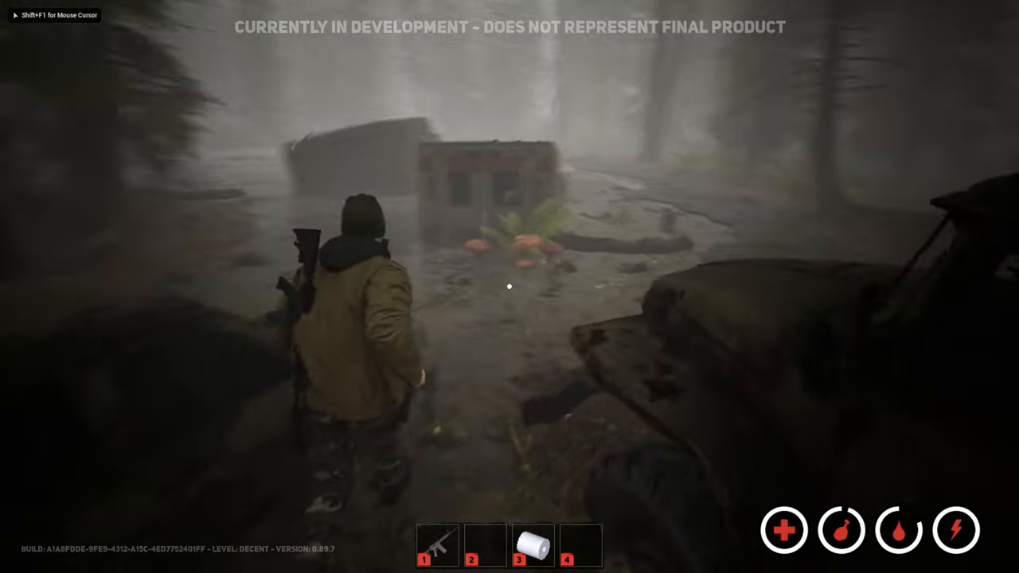
{"action": "key", "text": "tab"}
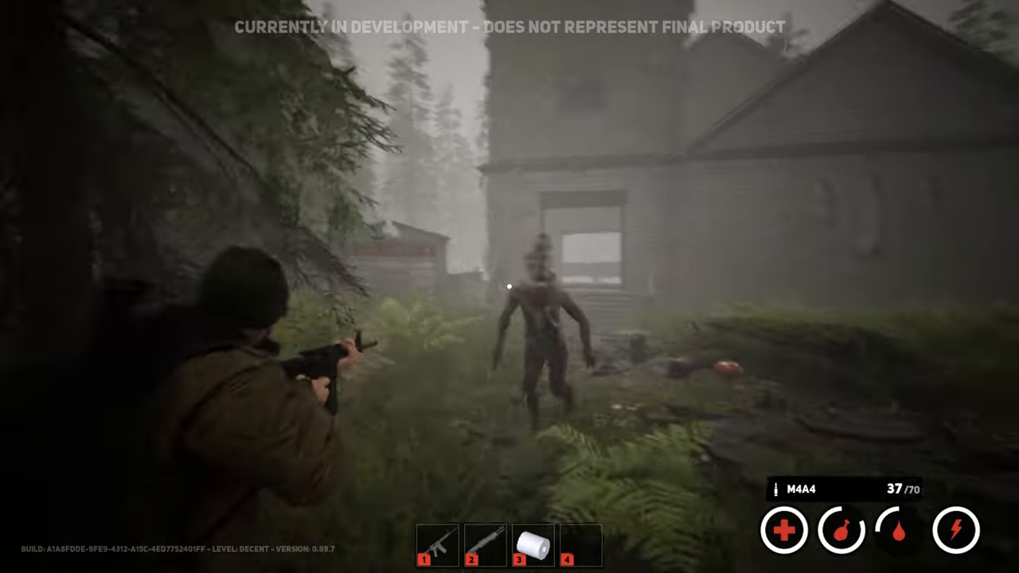
{"action": "left_click", "coordinate": [510, 286]}
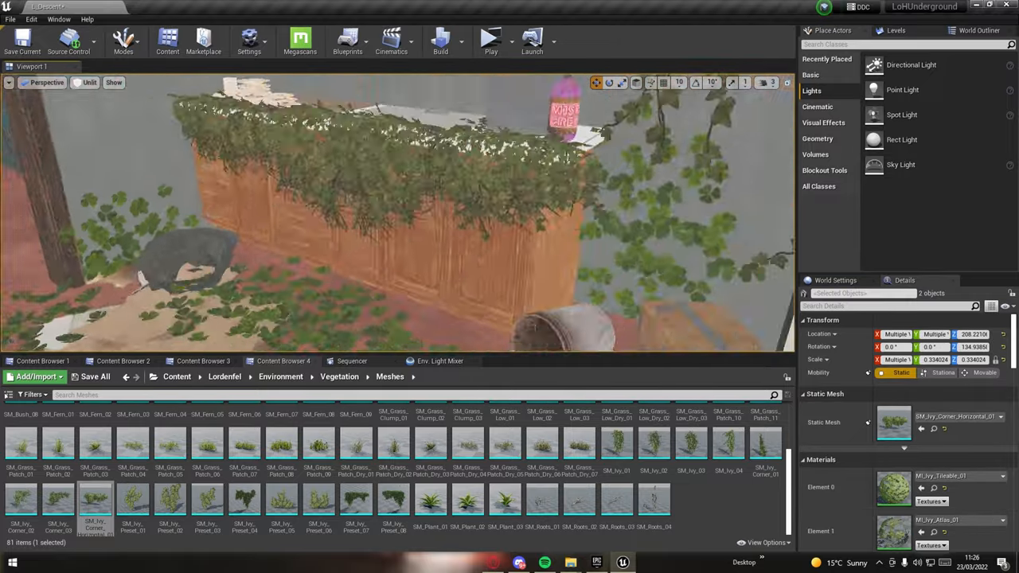
Step: Place blockout box corridors for the underground level and play-test walking through them
{"action": "left_click", "coordinate": [123, 40]}
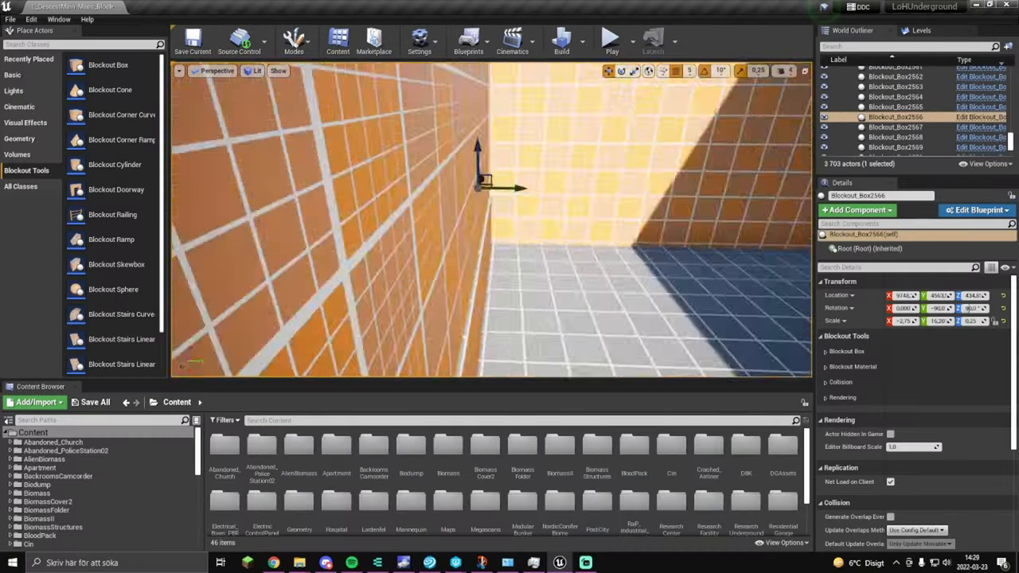
{"action": "left_click", "coordinate": [609, 37]}
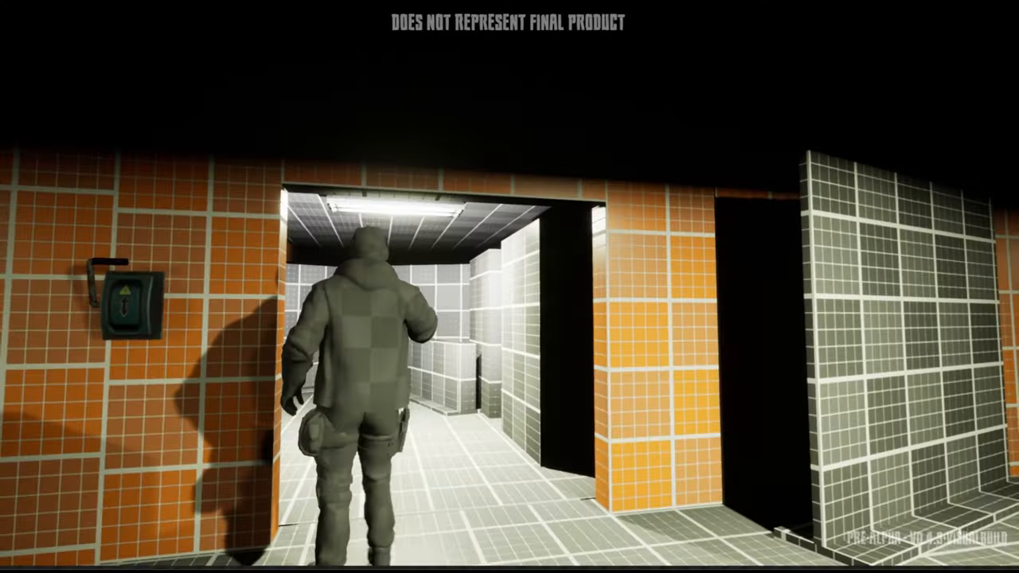